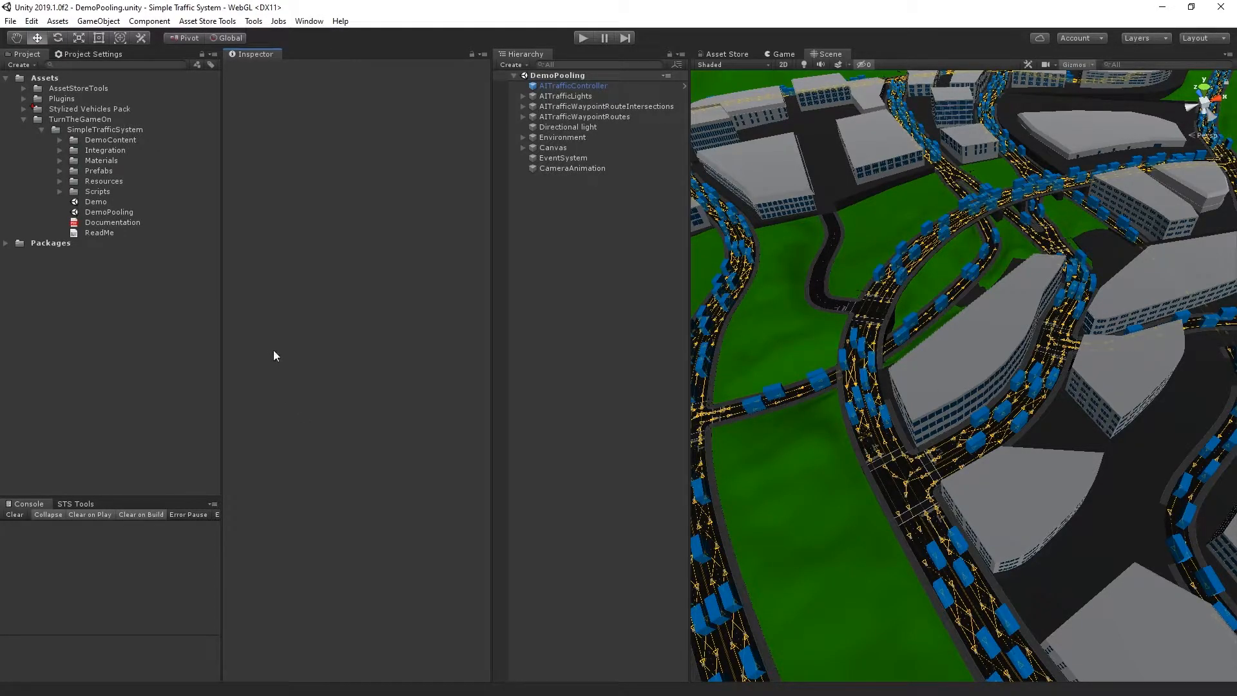
Step: Open the Edit menu in the DemoPooling traffic scene
click(31, 20)
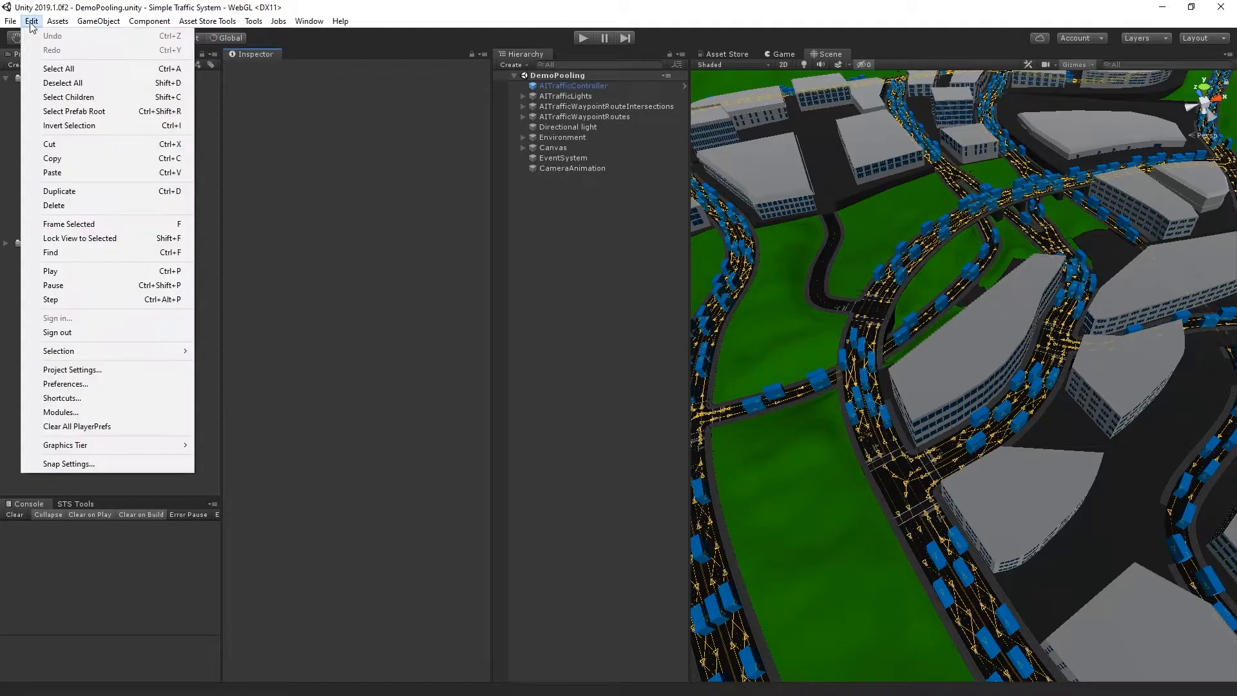
mouse_move(65, 384)
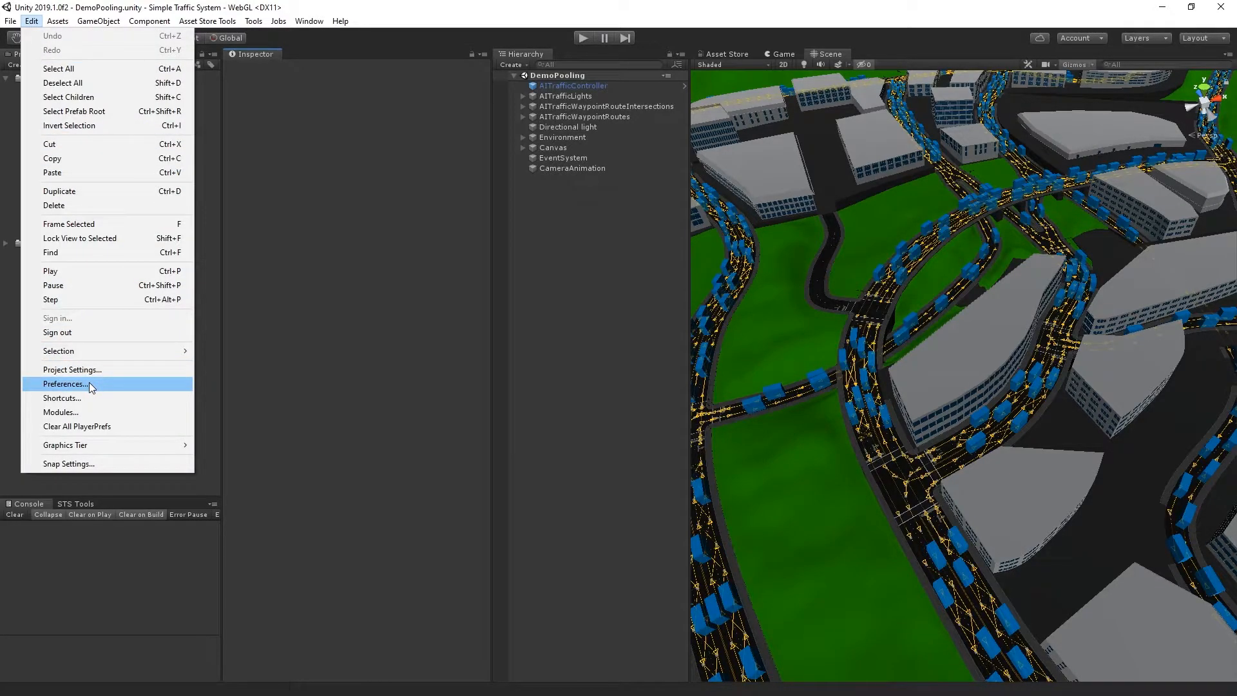
mouse_move(65, 394)
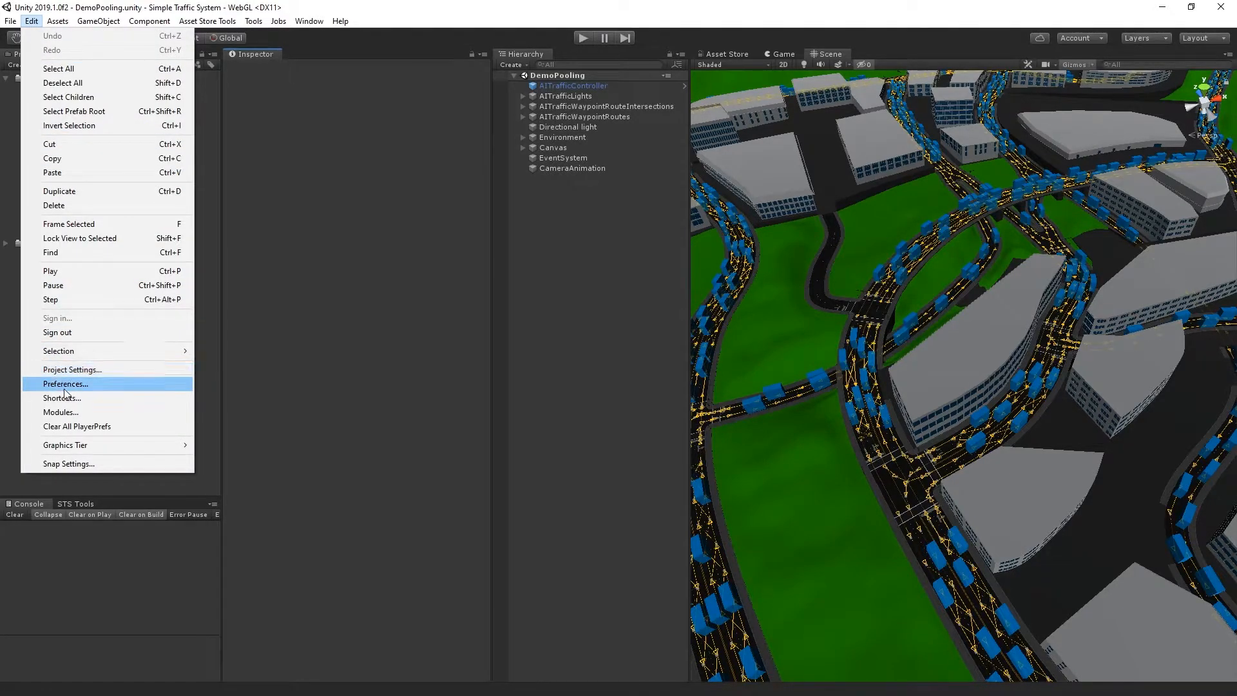
Step: Open Preferences to the Simple Traffic System route, spawn point, sensor and pool gizmo page
click(64, 383)
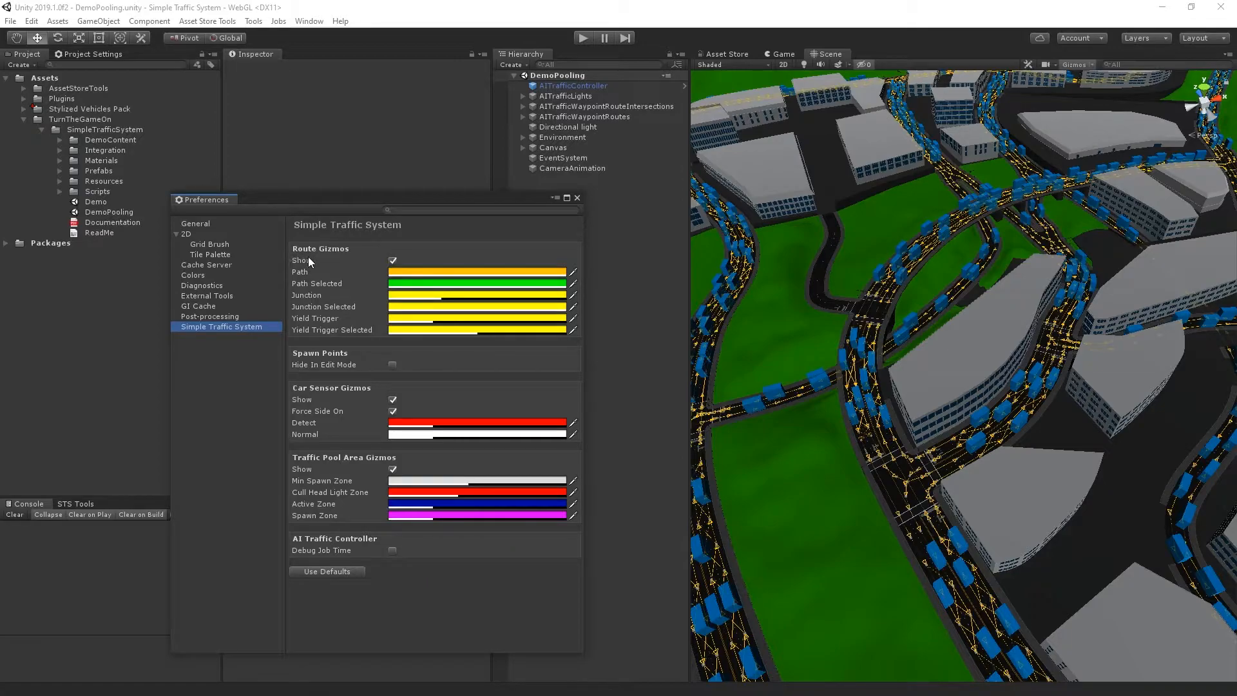
mouse_move(337, 400)
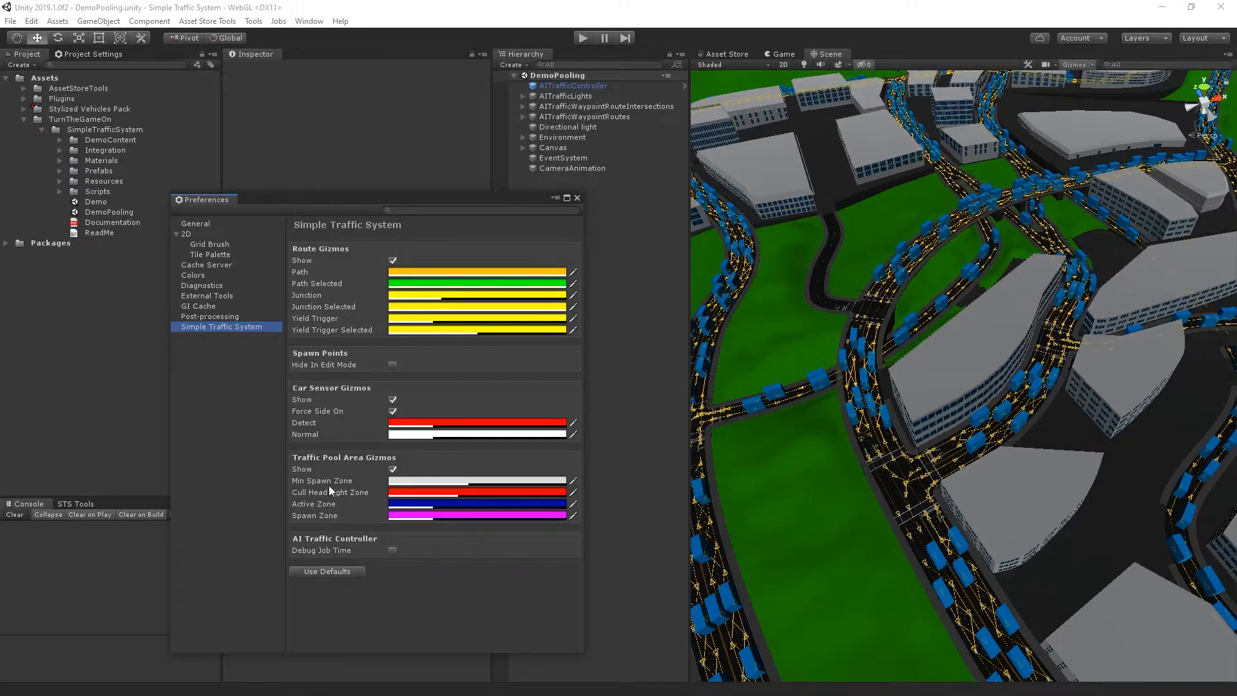
Step: Change the route Path colour, reset Simple Traffic System preferences with Use Defaults, and close
click(392, 260)
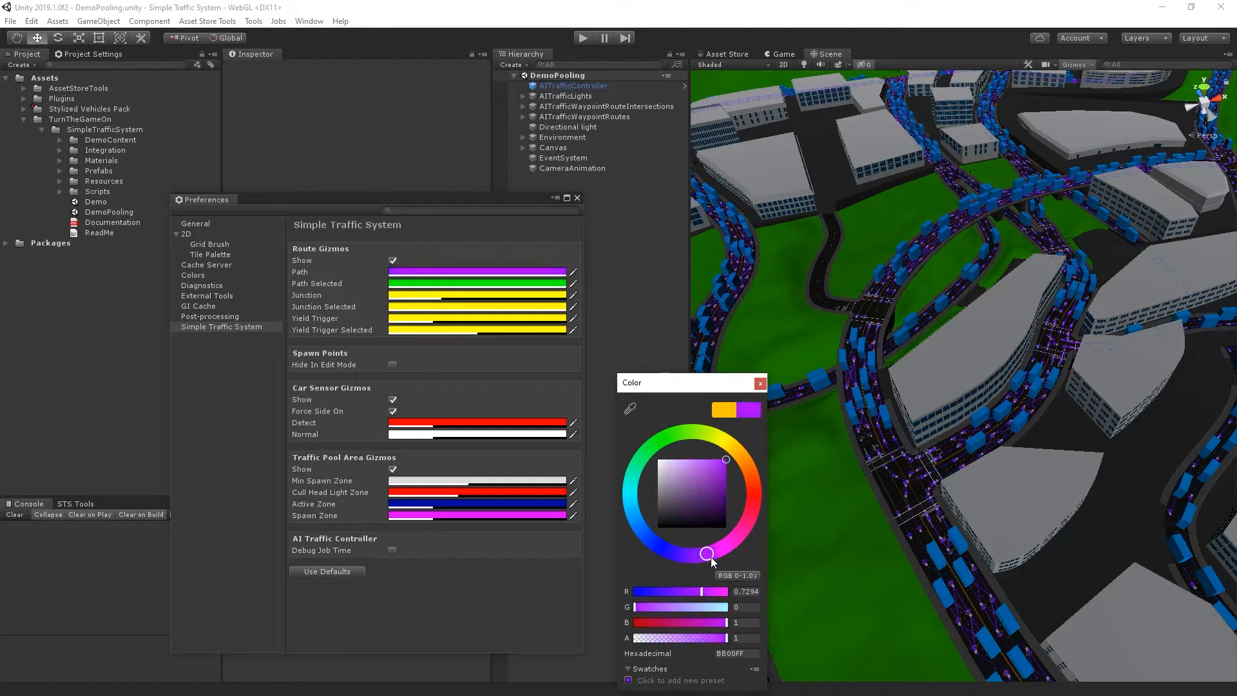
click(759, 382)
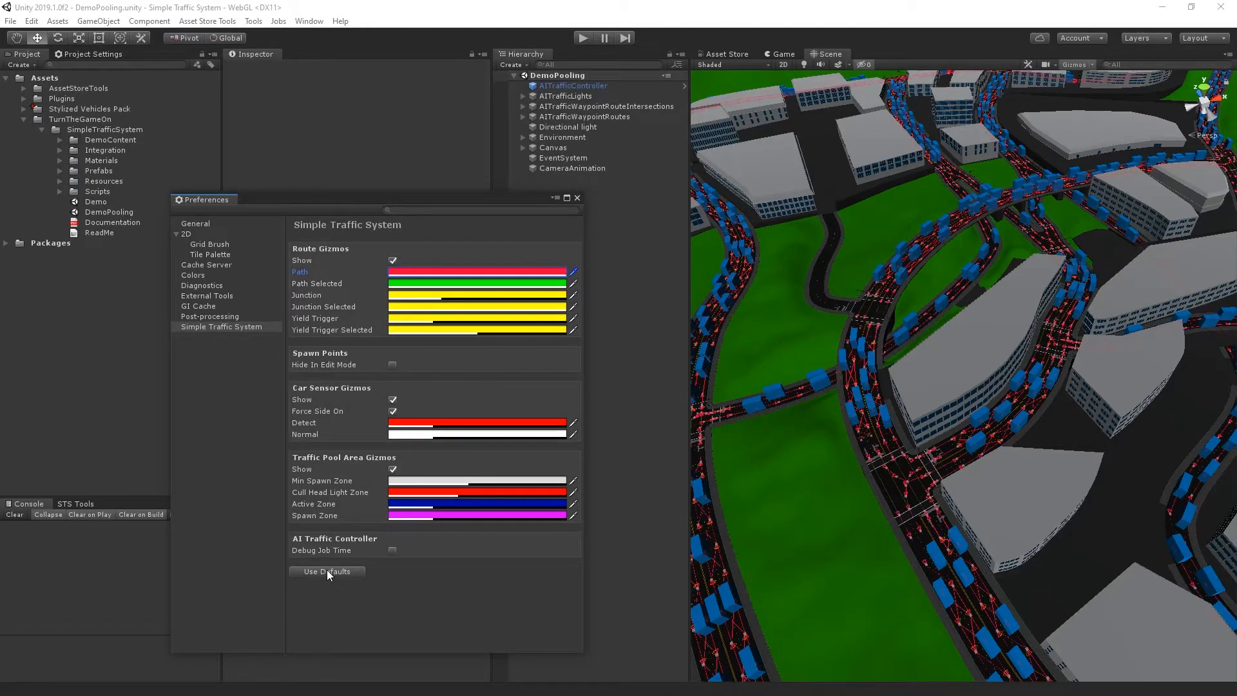
click(327, 572)
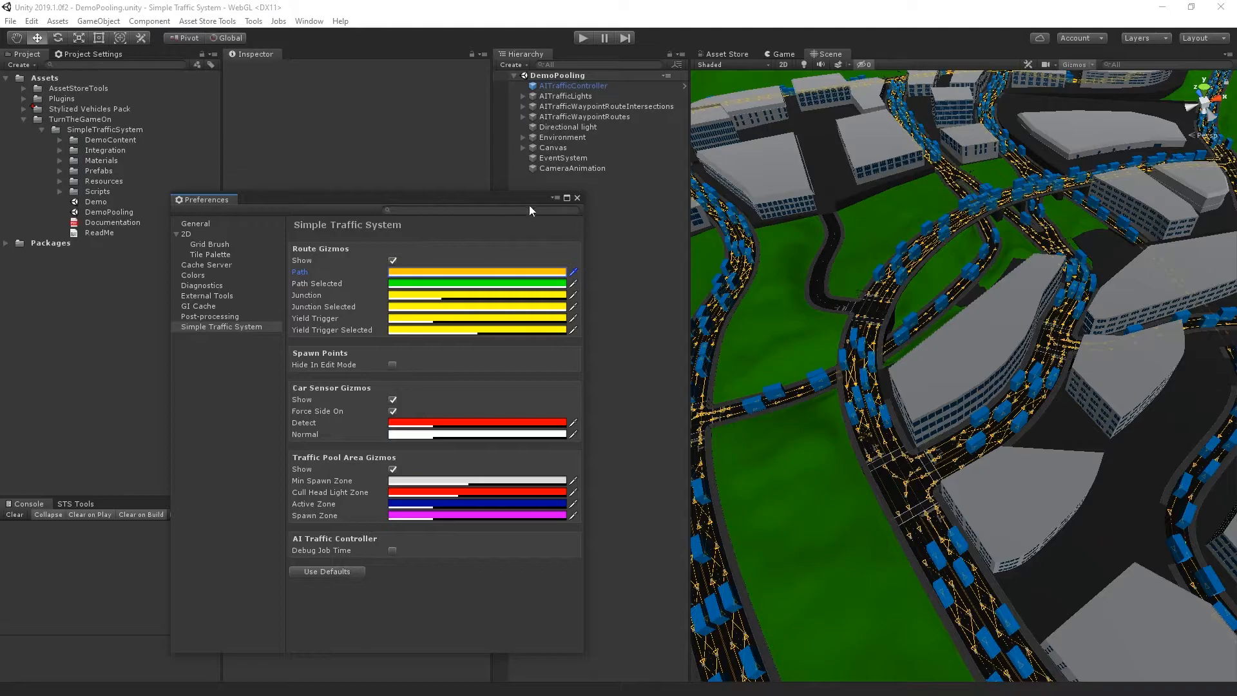
click(577, 198)
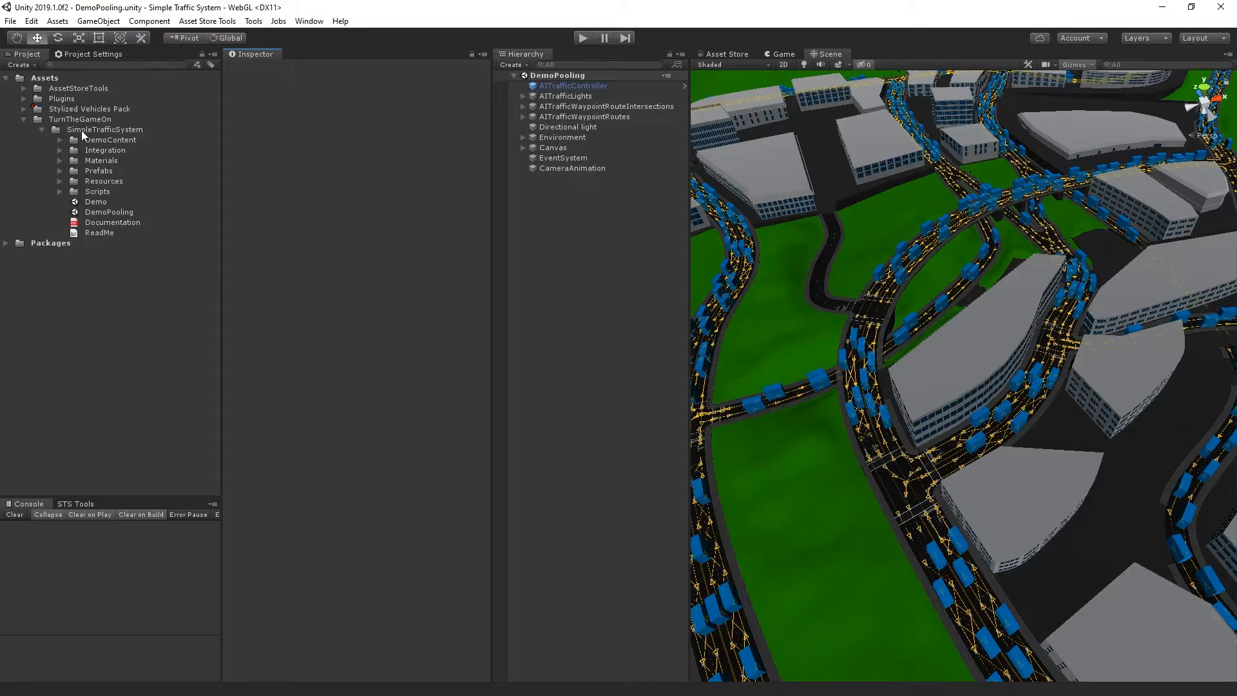
Step: Show the SimpleTrafficSystem folder in the Inspector, then pick an Edit menu entry
click(105, 129)
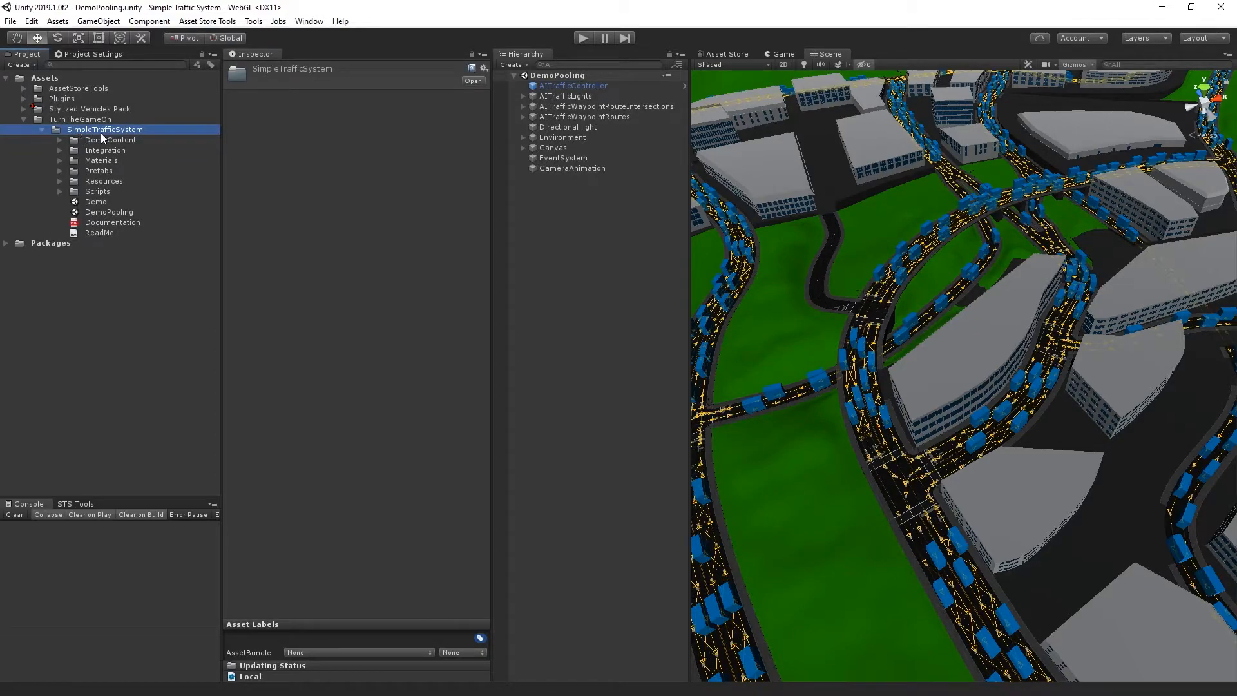
mouse_move(120, 161)
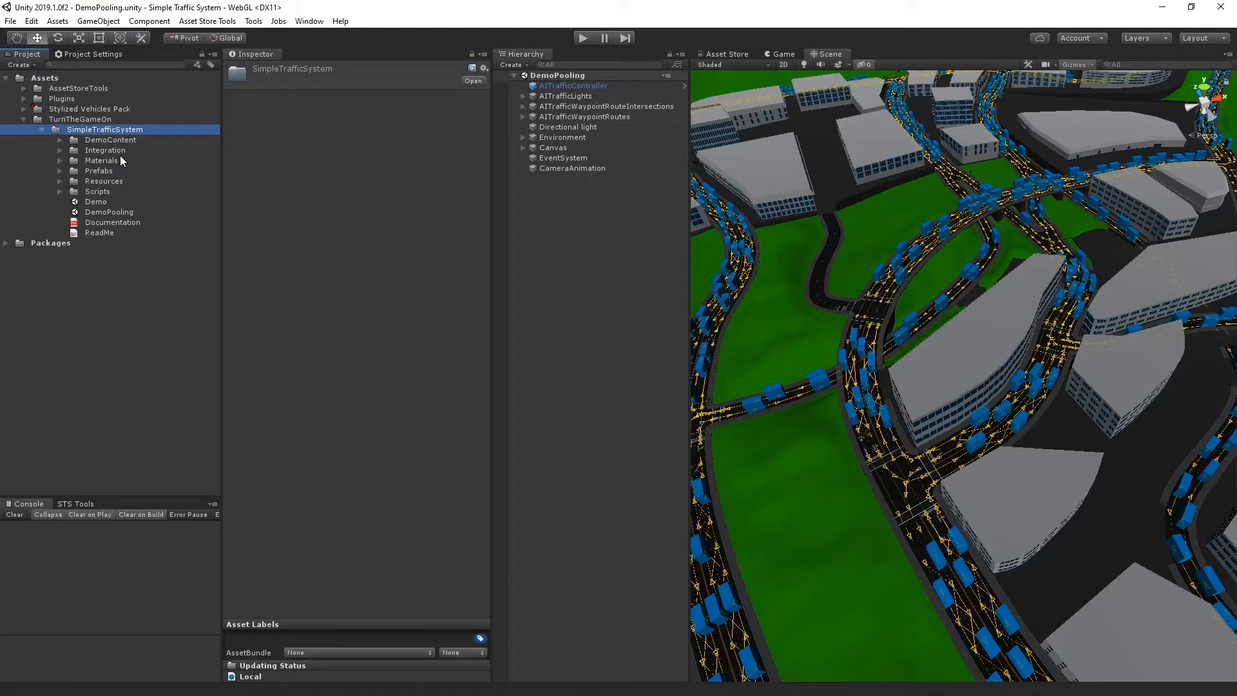
mouse_move(444, 113)
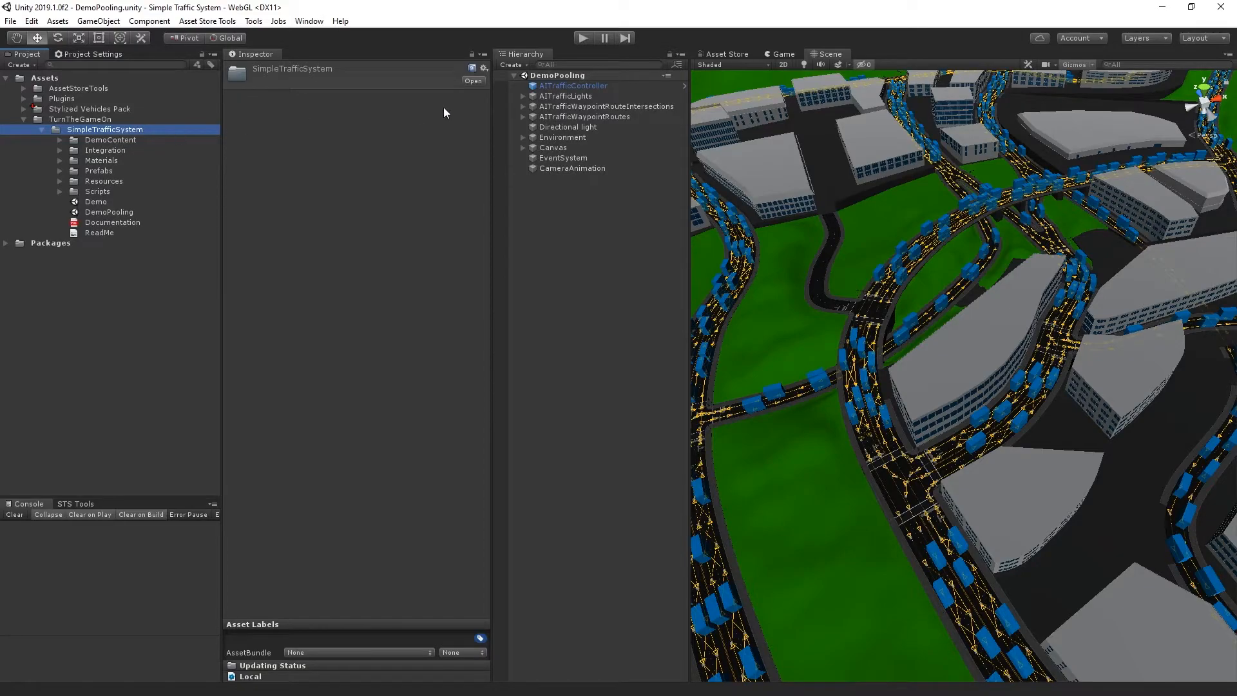
mouse_move(63, 50)
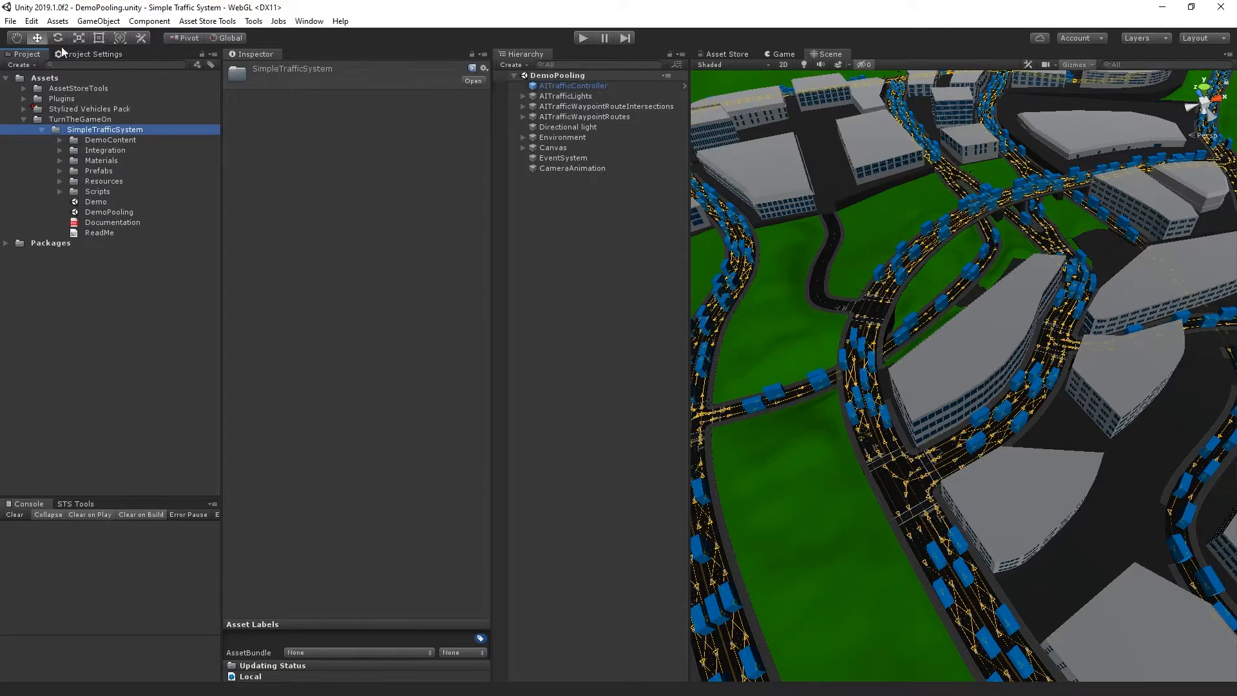
click(31, 21)
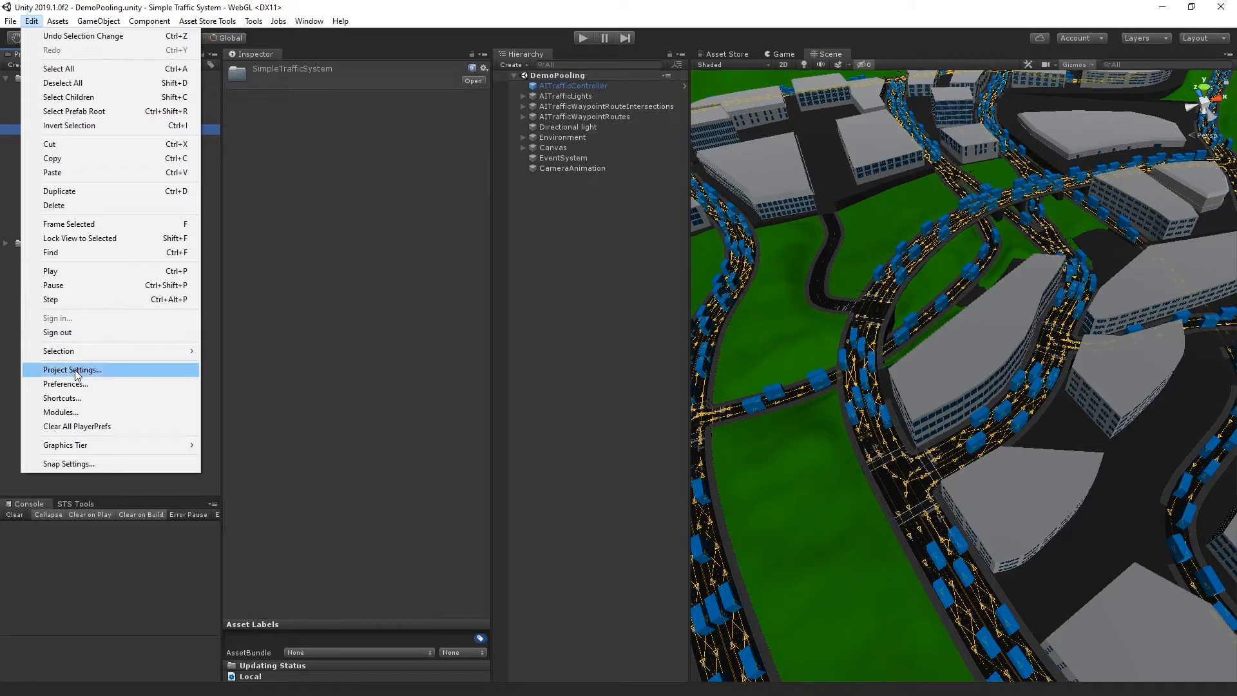
click(71, 369)
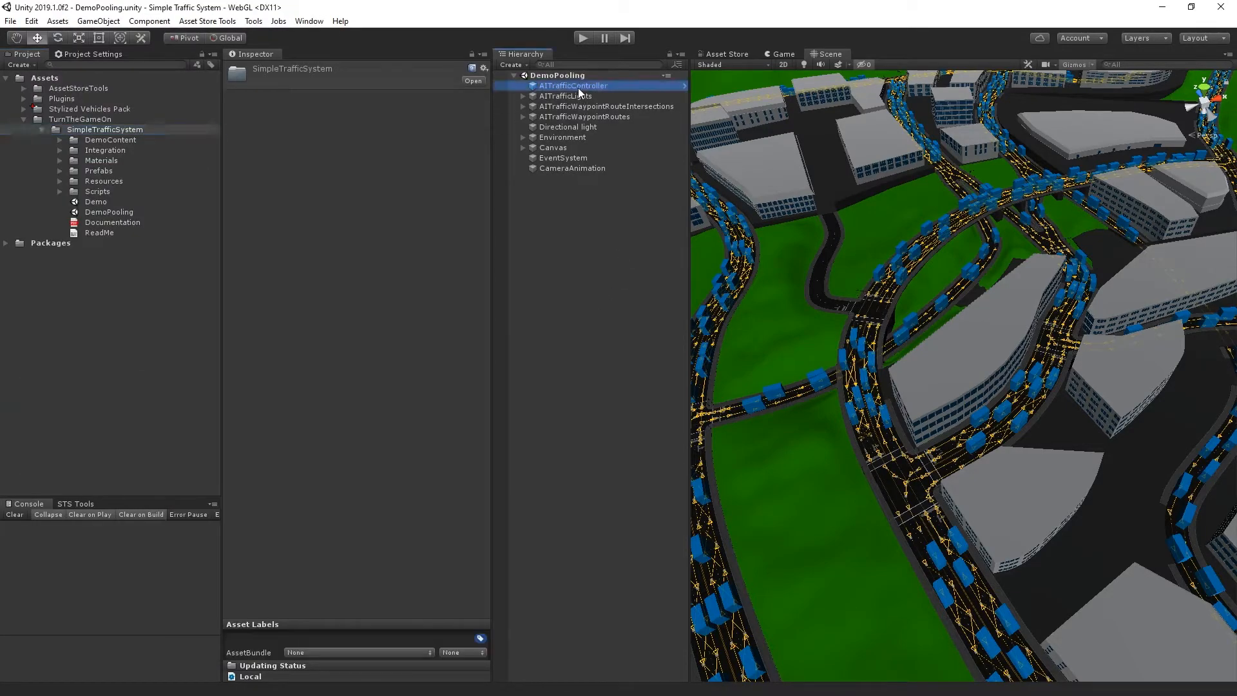
Step: Select AITrafficController, then expand and collapse its nine-car Traffic Prefabs list
click(573, 85)
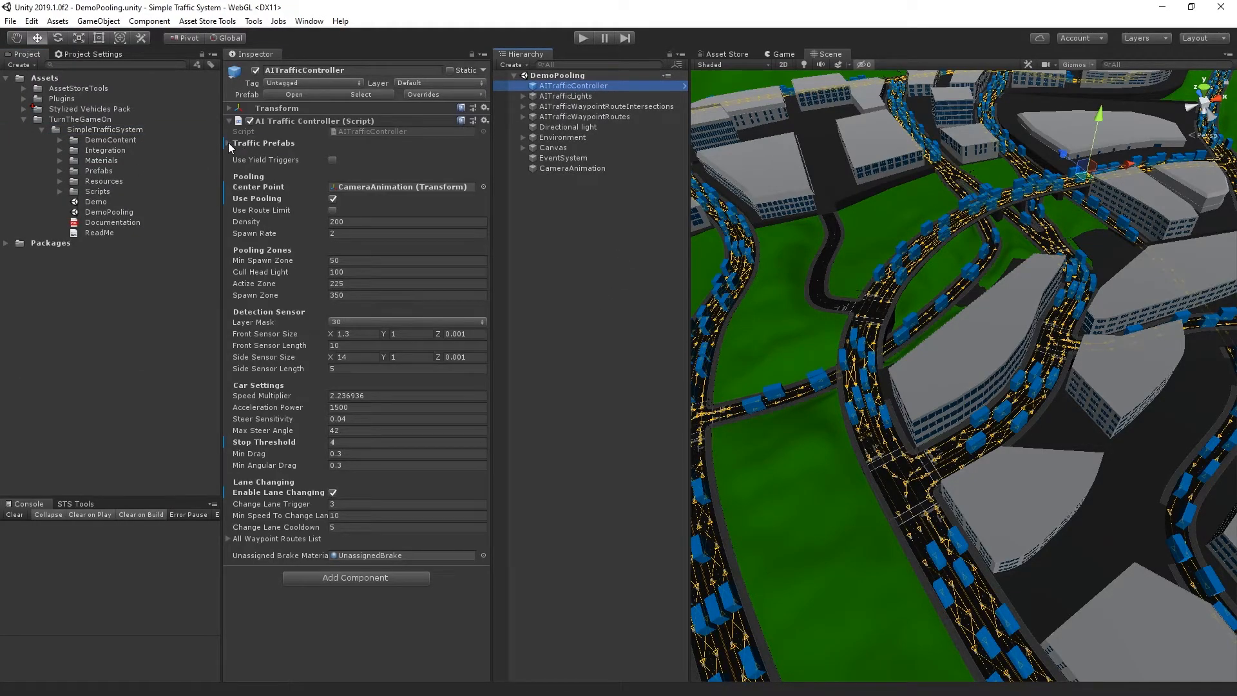
click(228, 143)
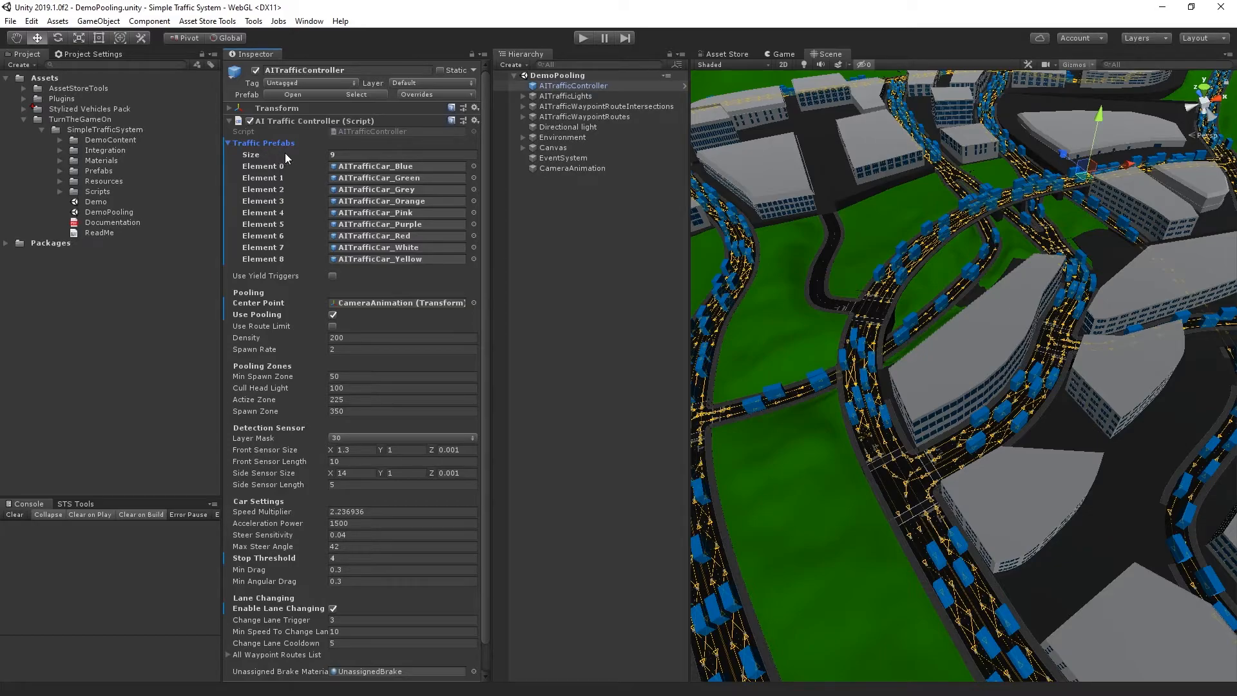
mouse_move(337, 189)
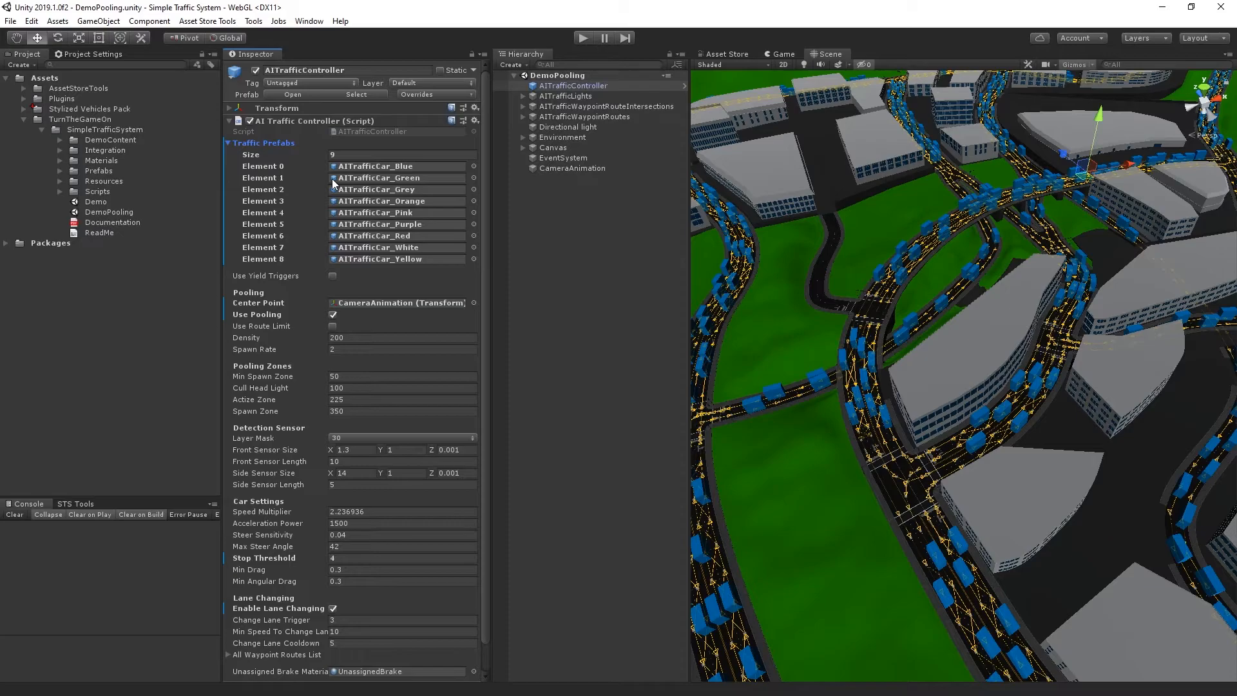
mouse_move(232, 148)
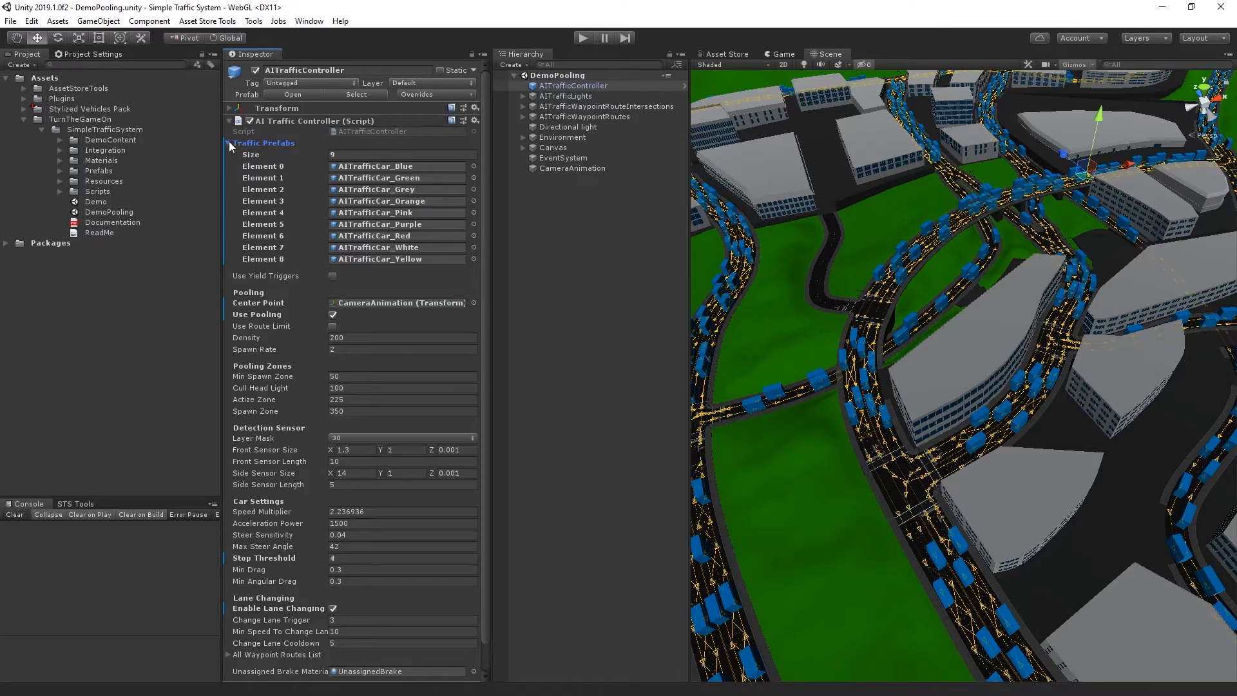
click(228, 143)
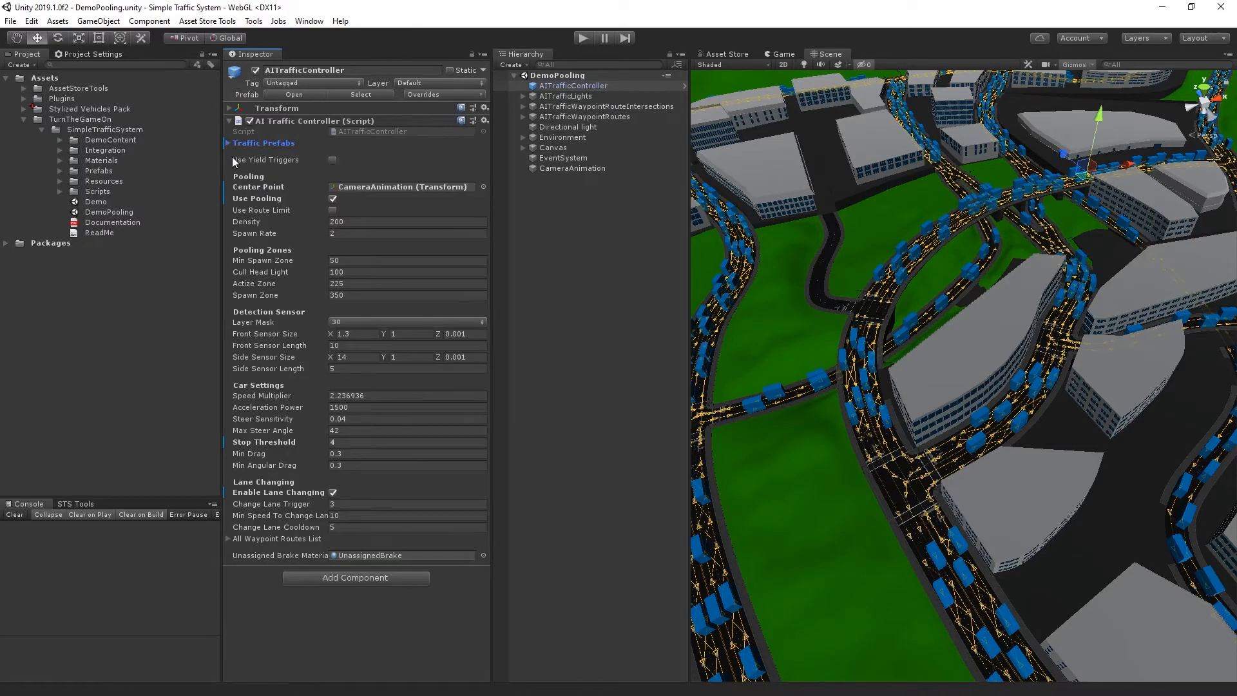